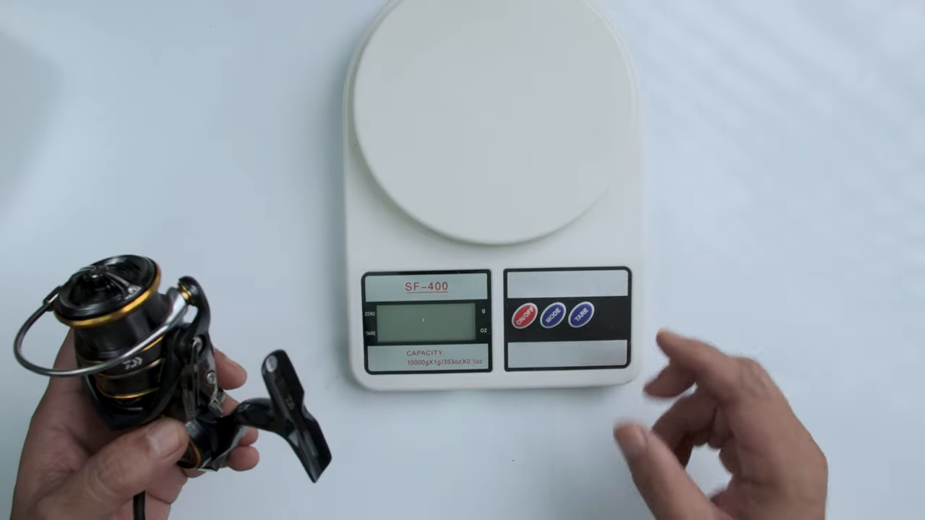
click(528, 315)
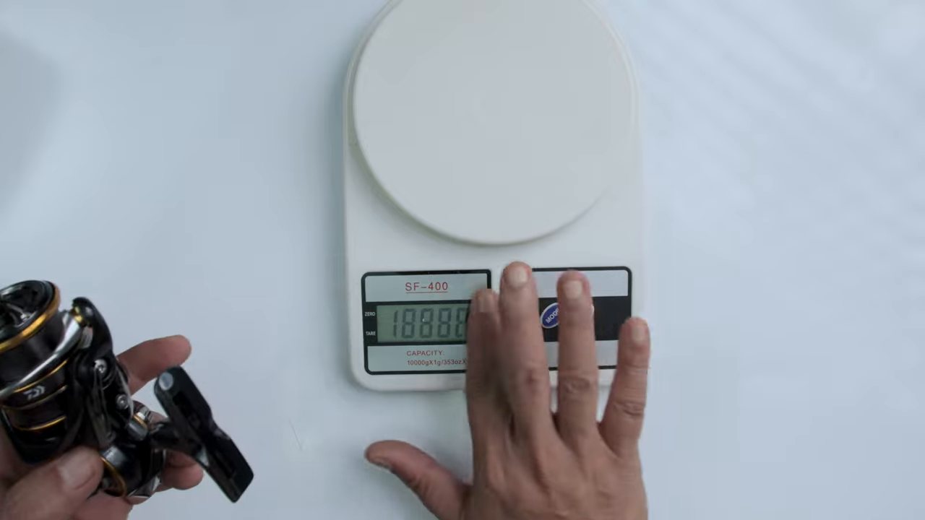